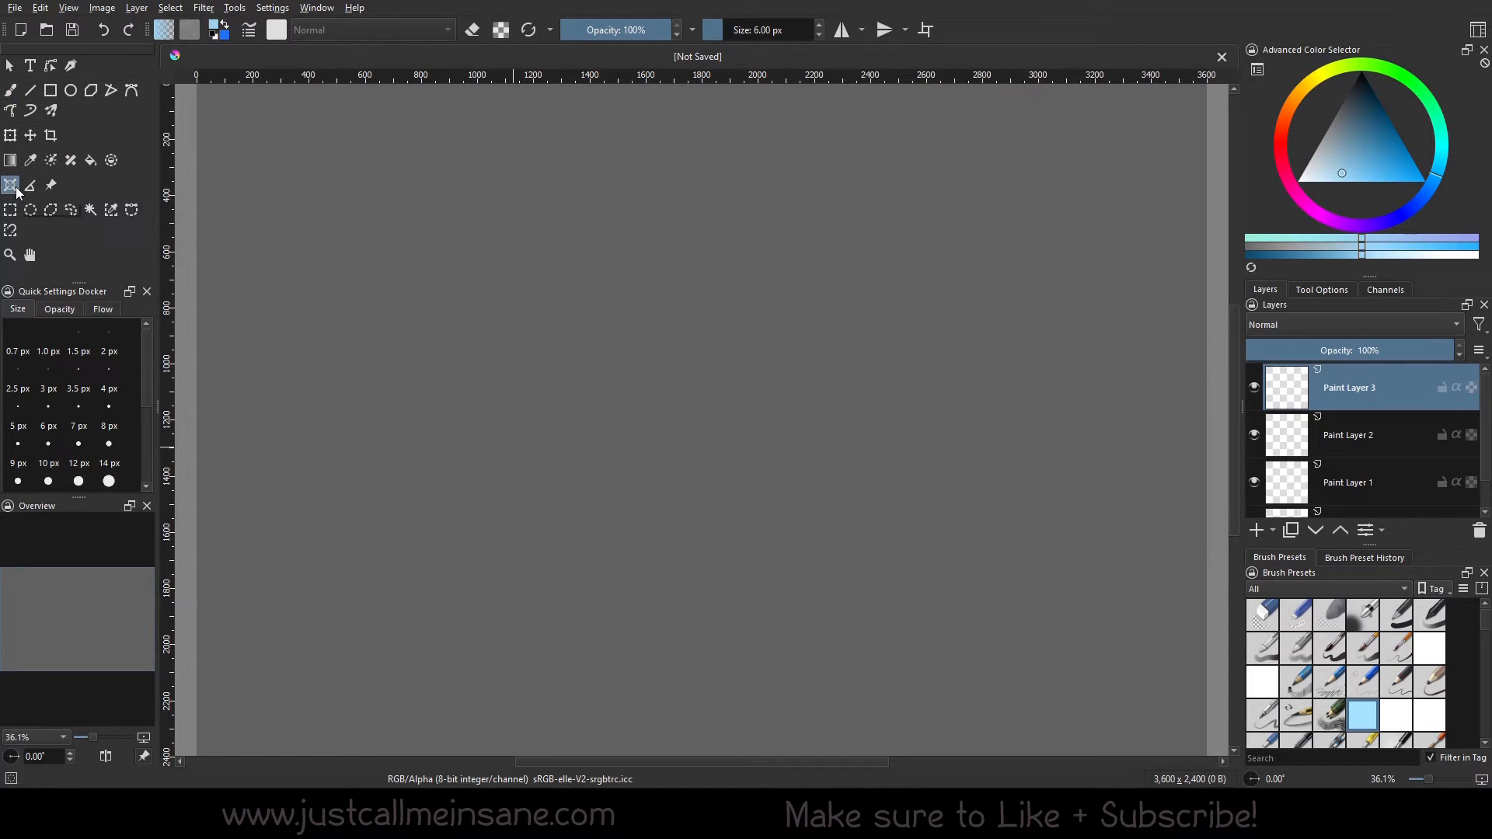
mouse_move(9, 186)
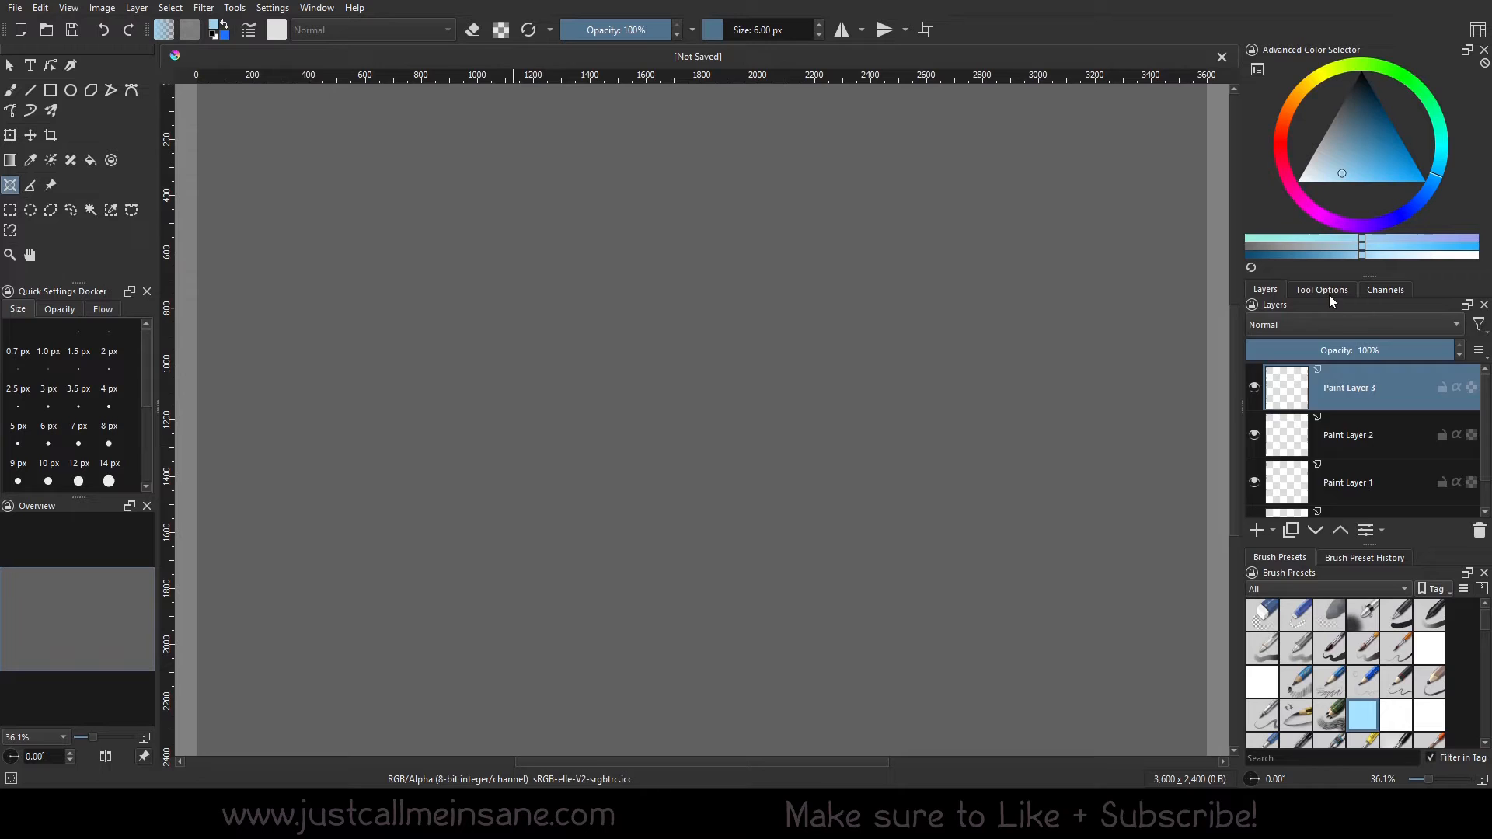
Choose Concentric Ellipse as the assistant type to add in Tool Options
left_click(1321, 289)
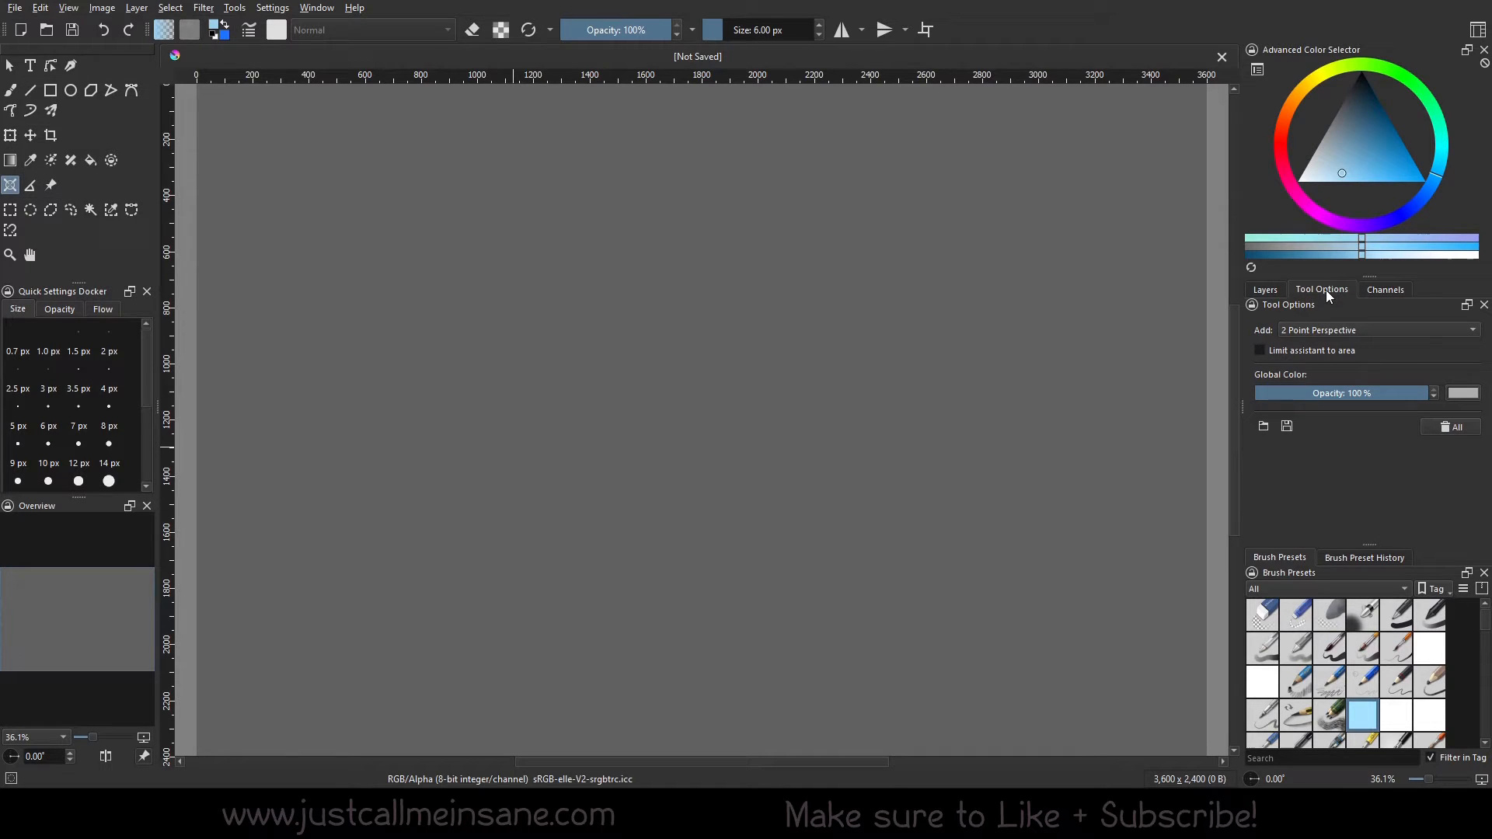
left_click(1378, 330)
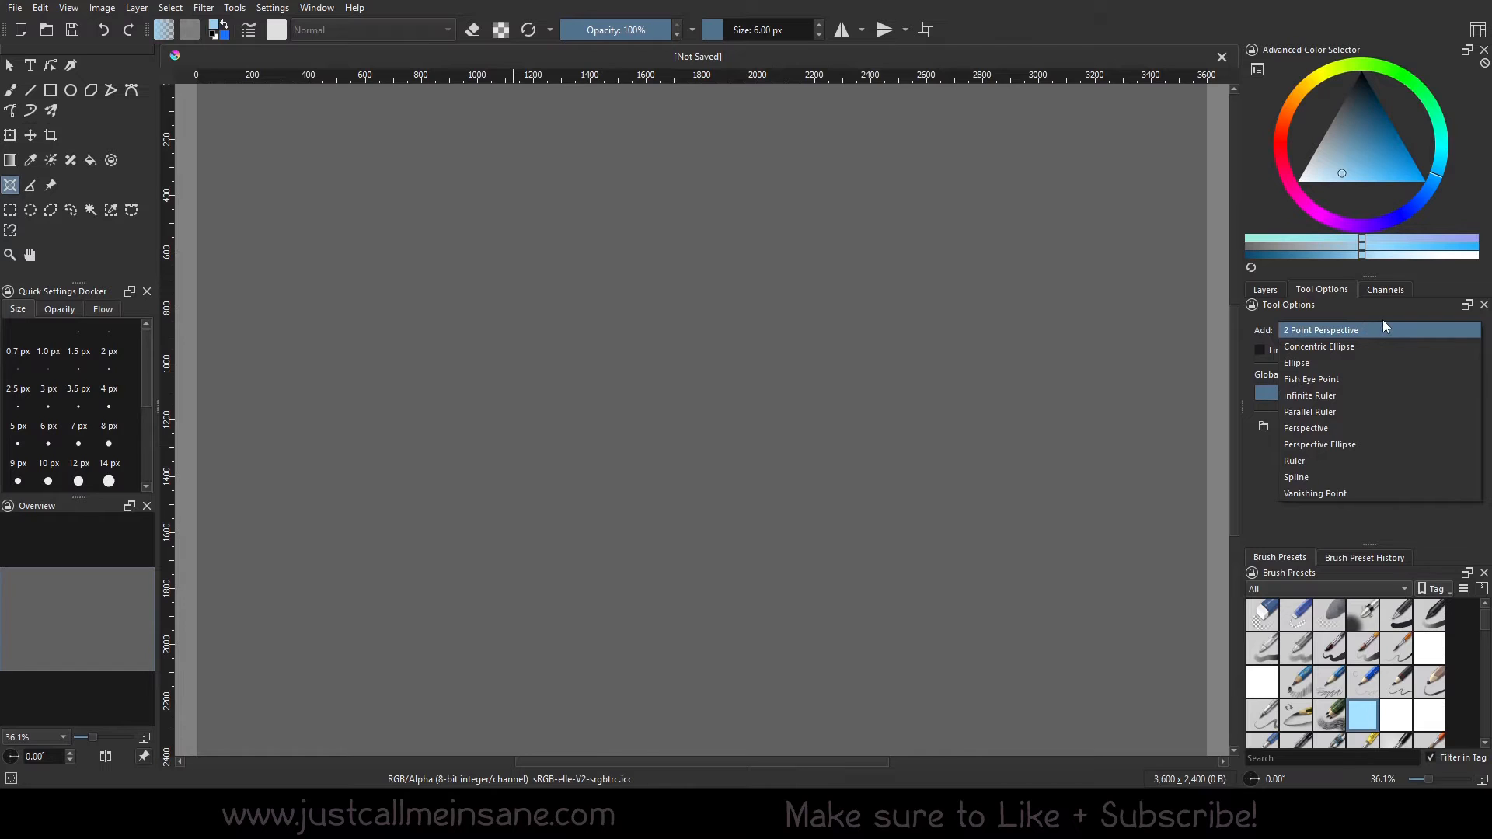
mouse_move(1305, 329)
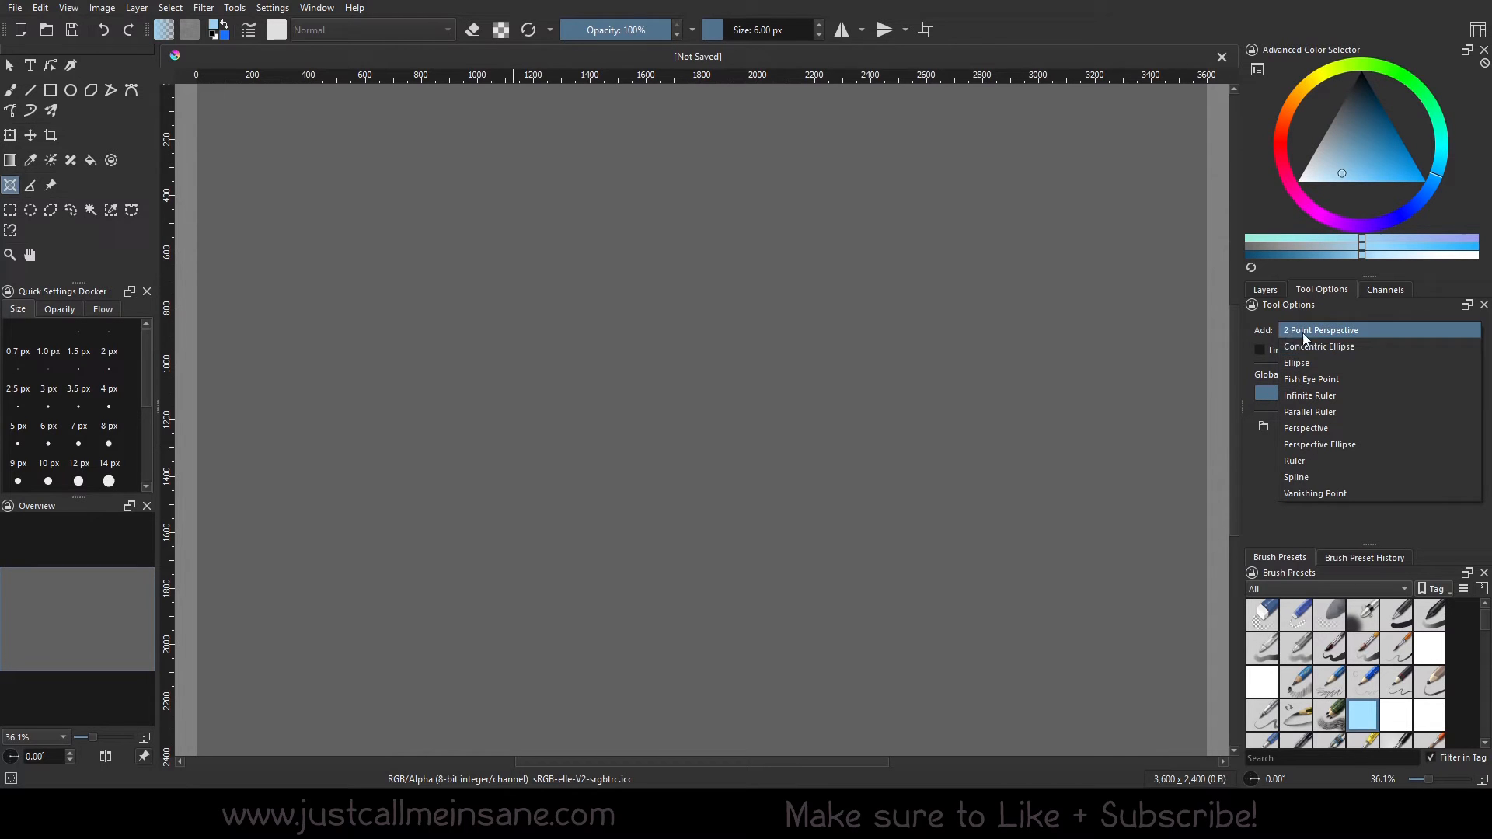
mouse_move(1363, 347)
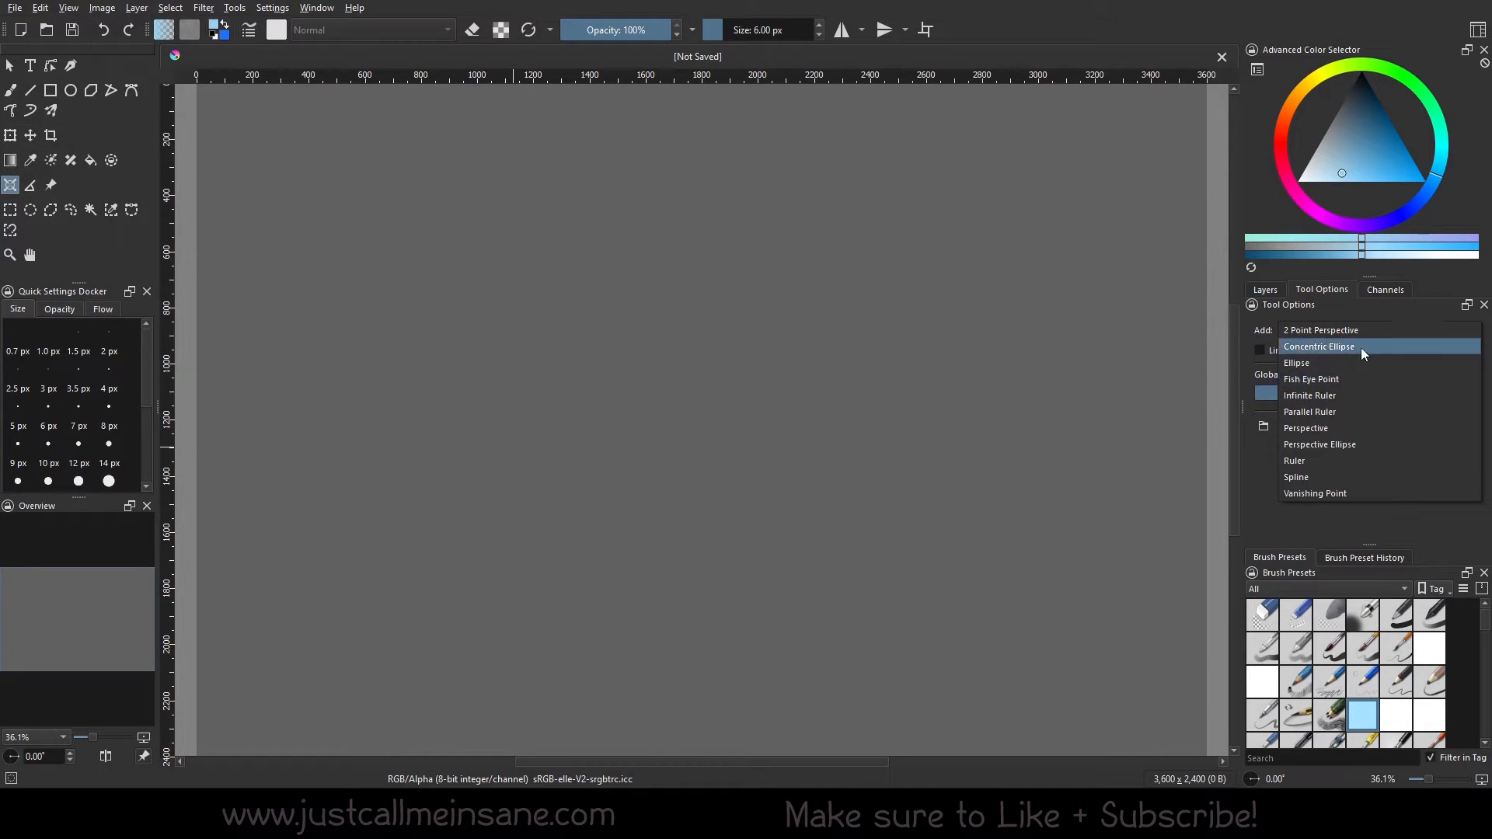
left_click(1318, 347)
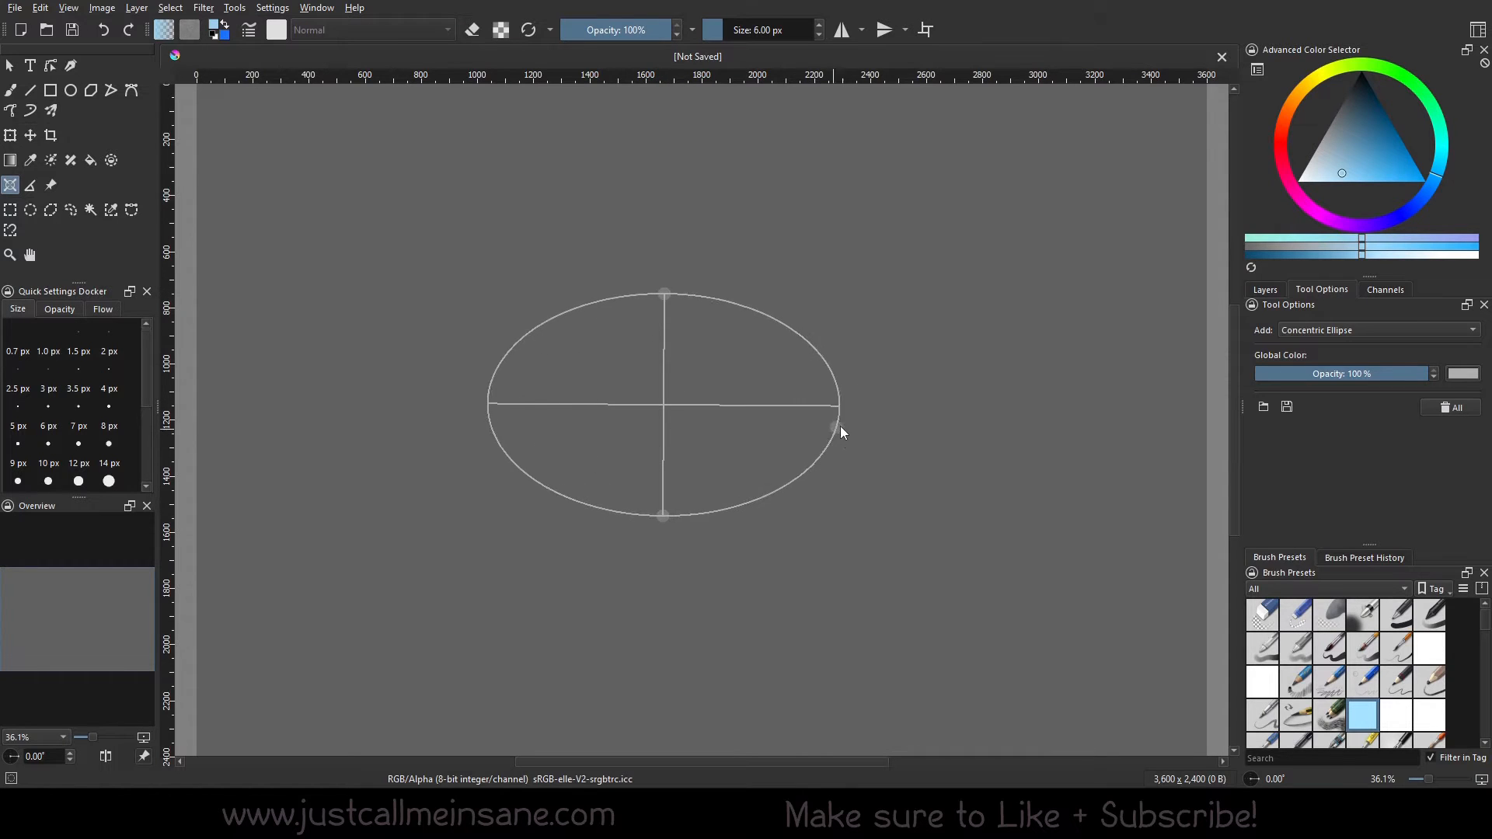
Shape the concentric ellipse guide into a moderate oval near canvas centre and switch to the Freehand Brush
left_click_drag(841, 431, 1018, 338)
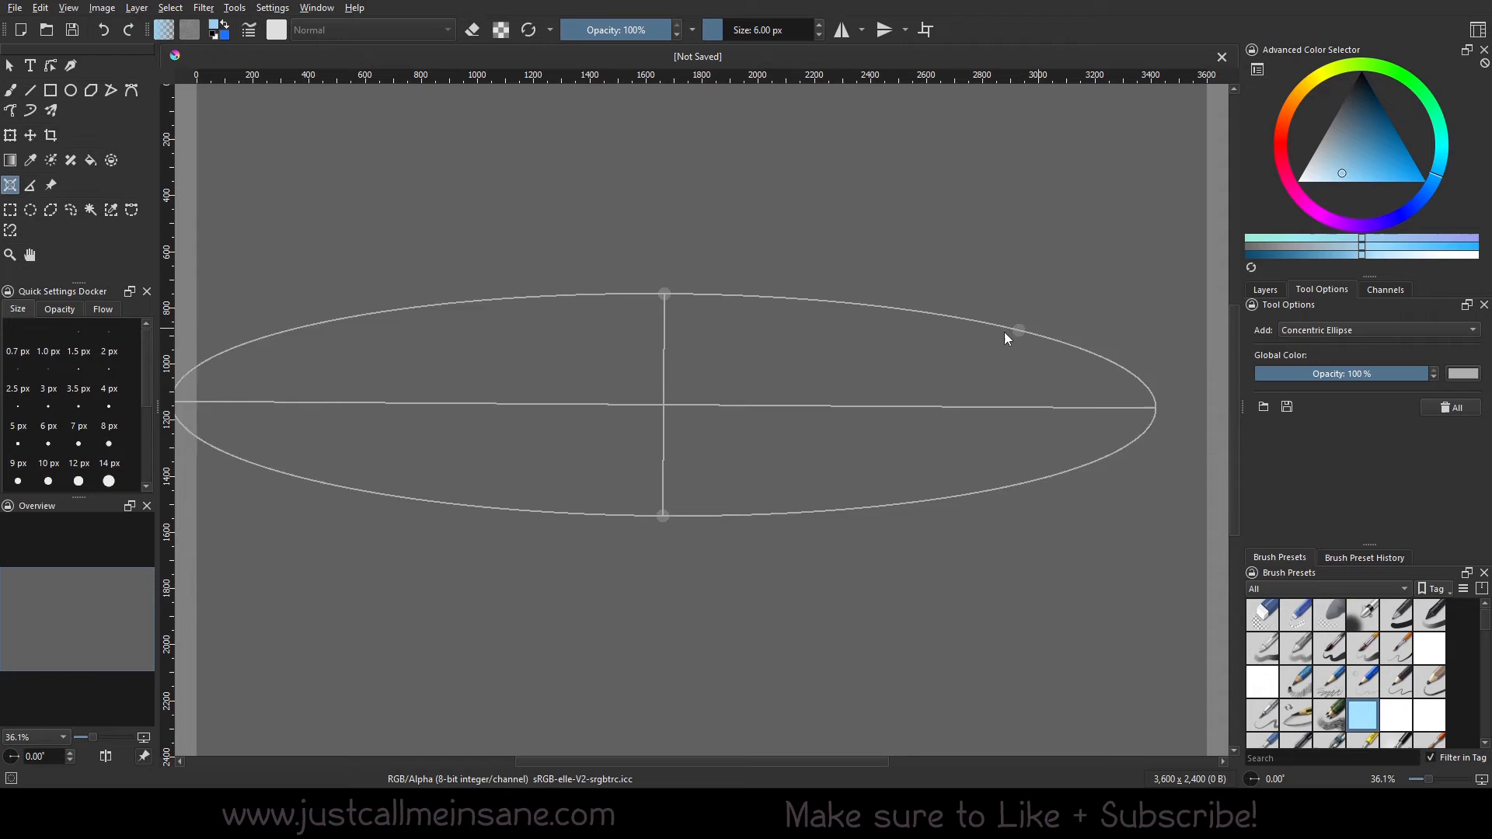
left_click_drag(1018, 336, 770, 413)
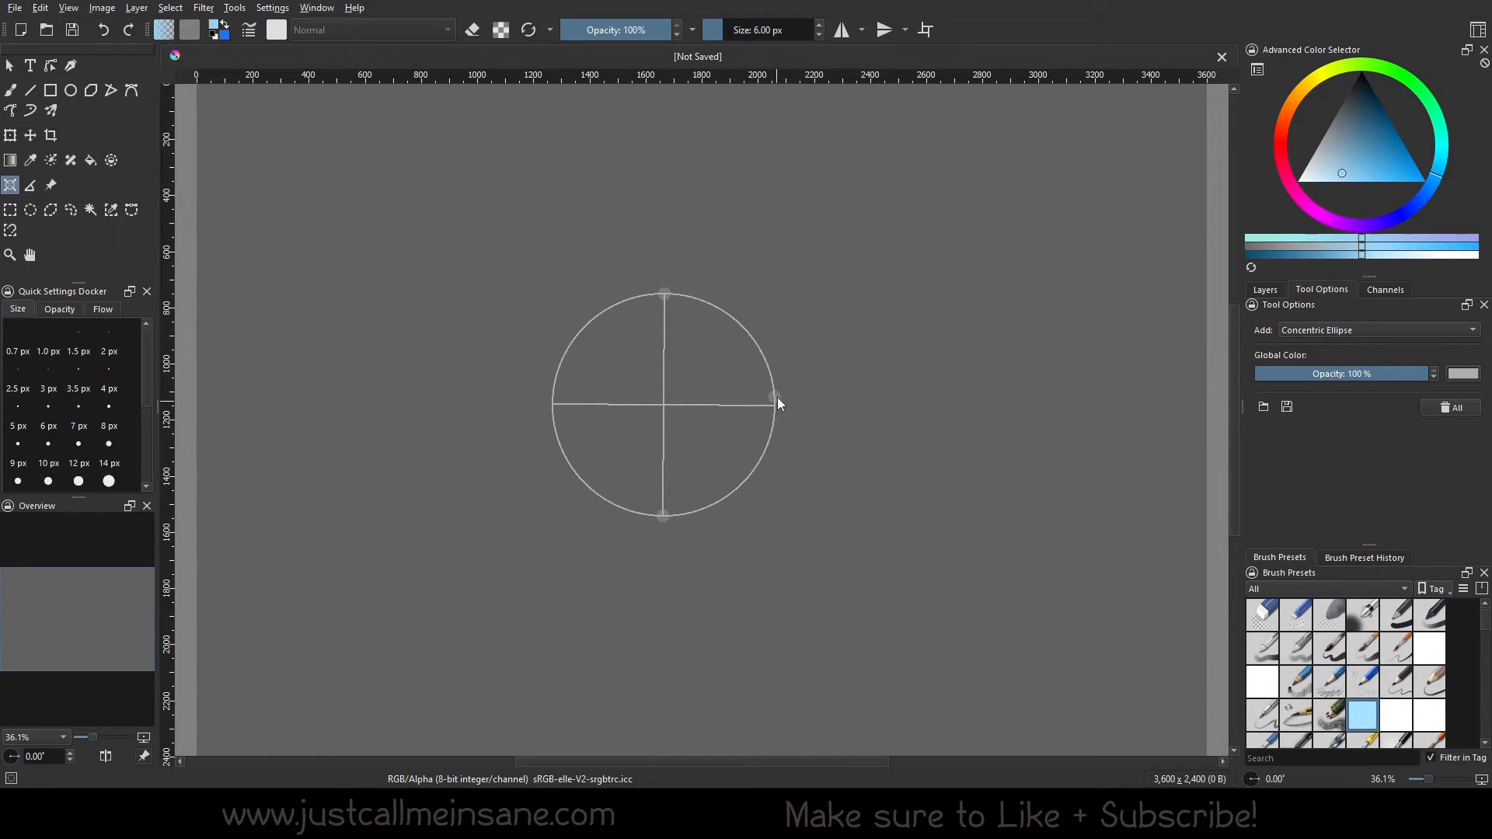
left_click_drag(776, 404, 1023, 400)
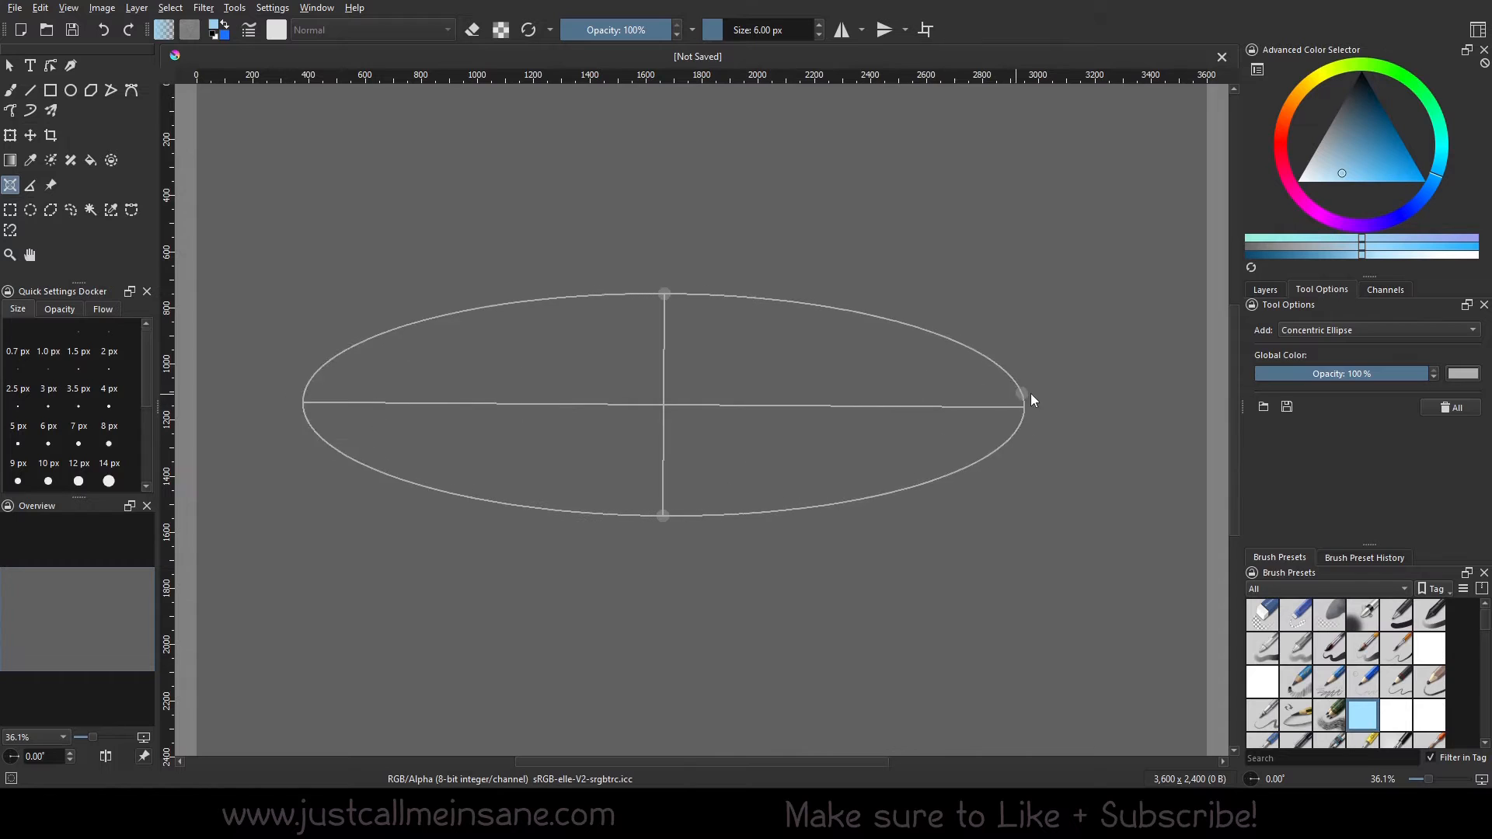
left_click_drag(1032, 399, 871, 423)
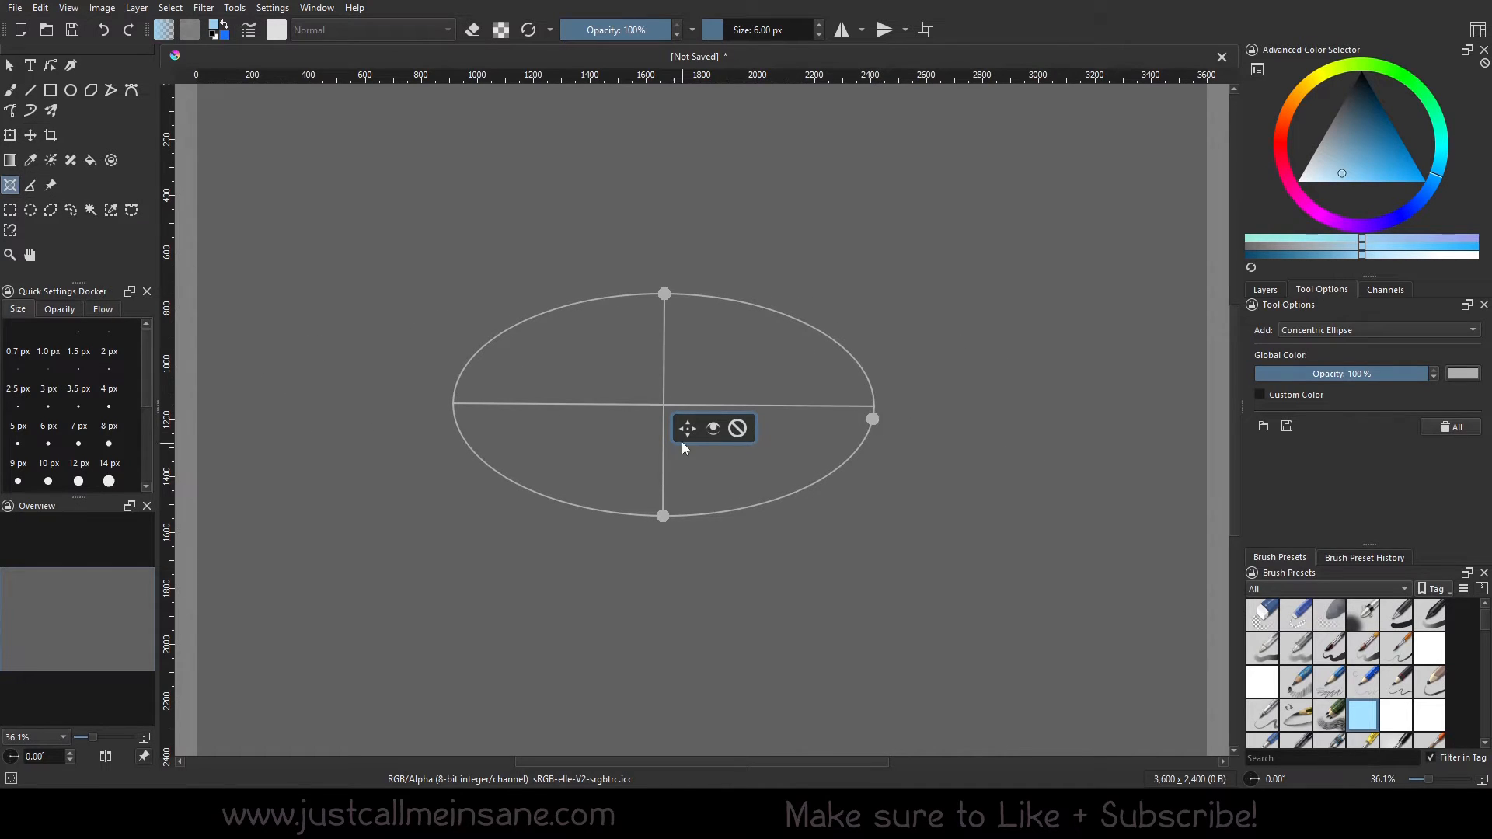
left_click_drag(684, 444, 703, 435)
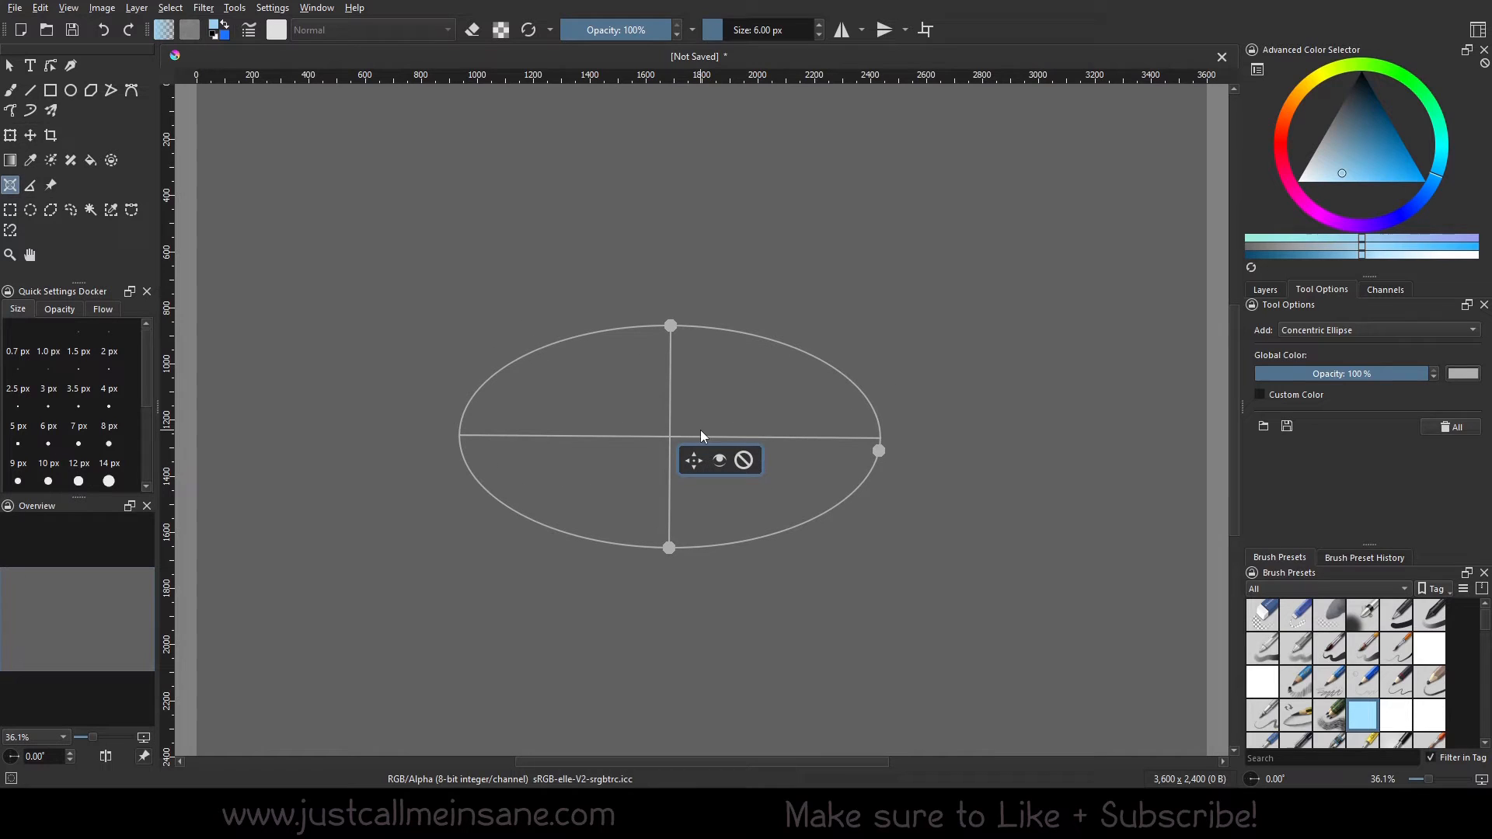
mouse_move(1013, 452)
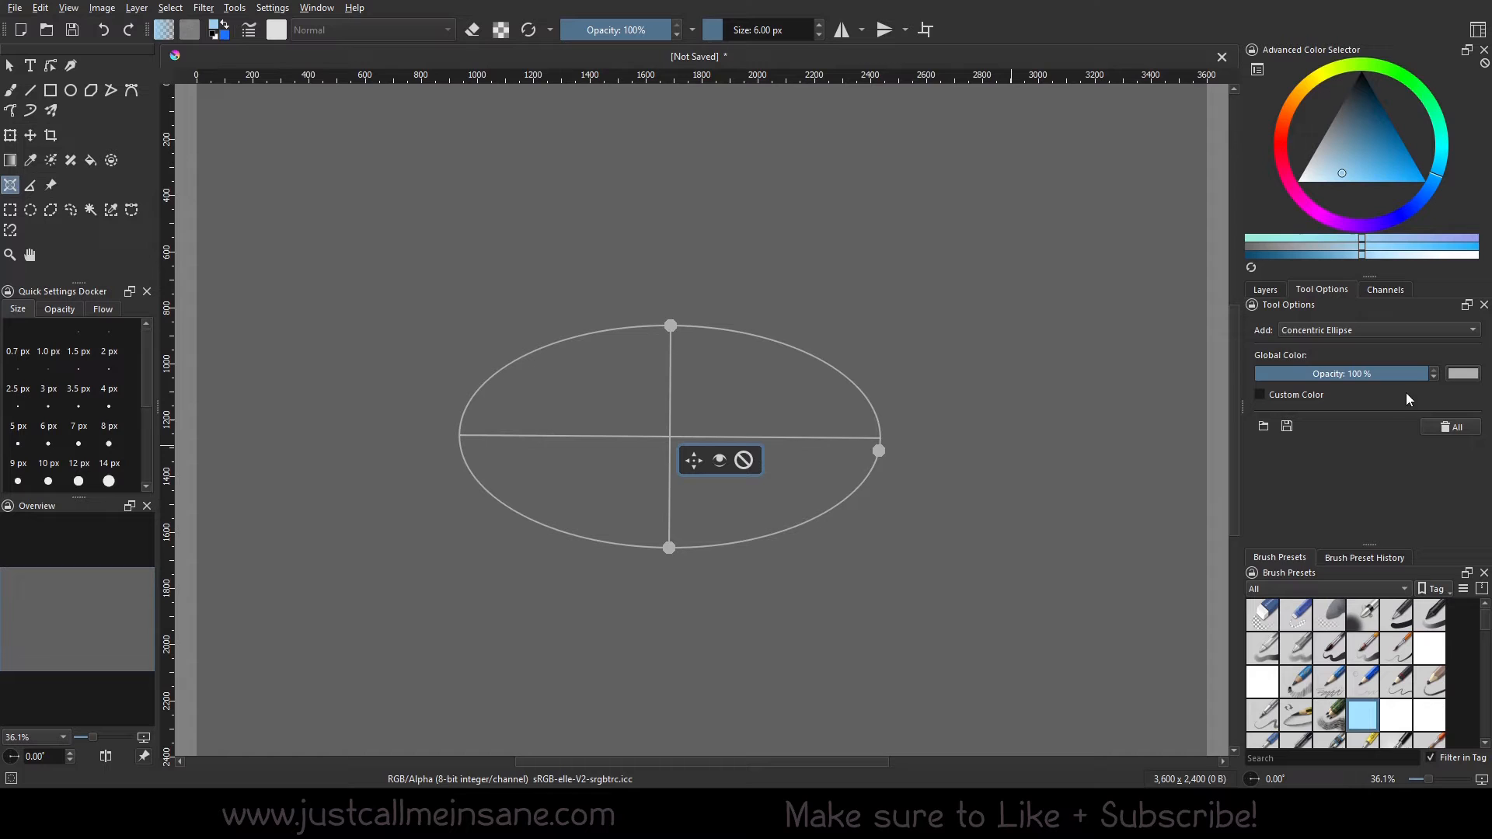
left_click(12, 87)
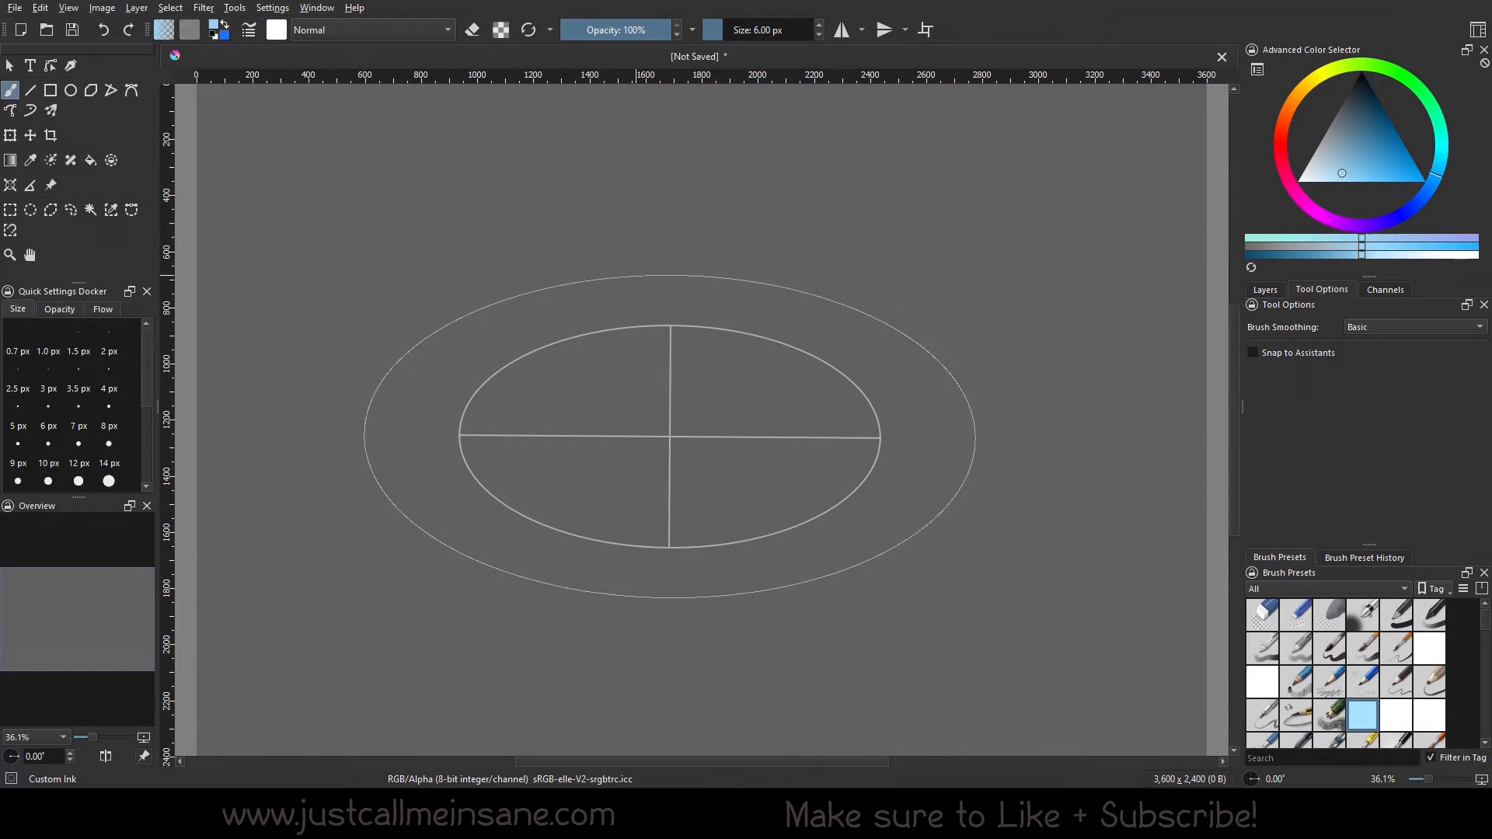
Turn on Snap to Assistants so brush strokes follow the ellipse guide
left_click(1251, 353)
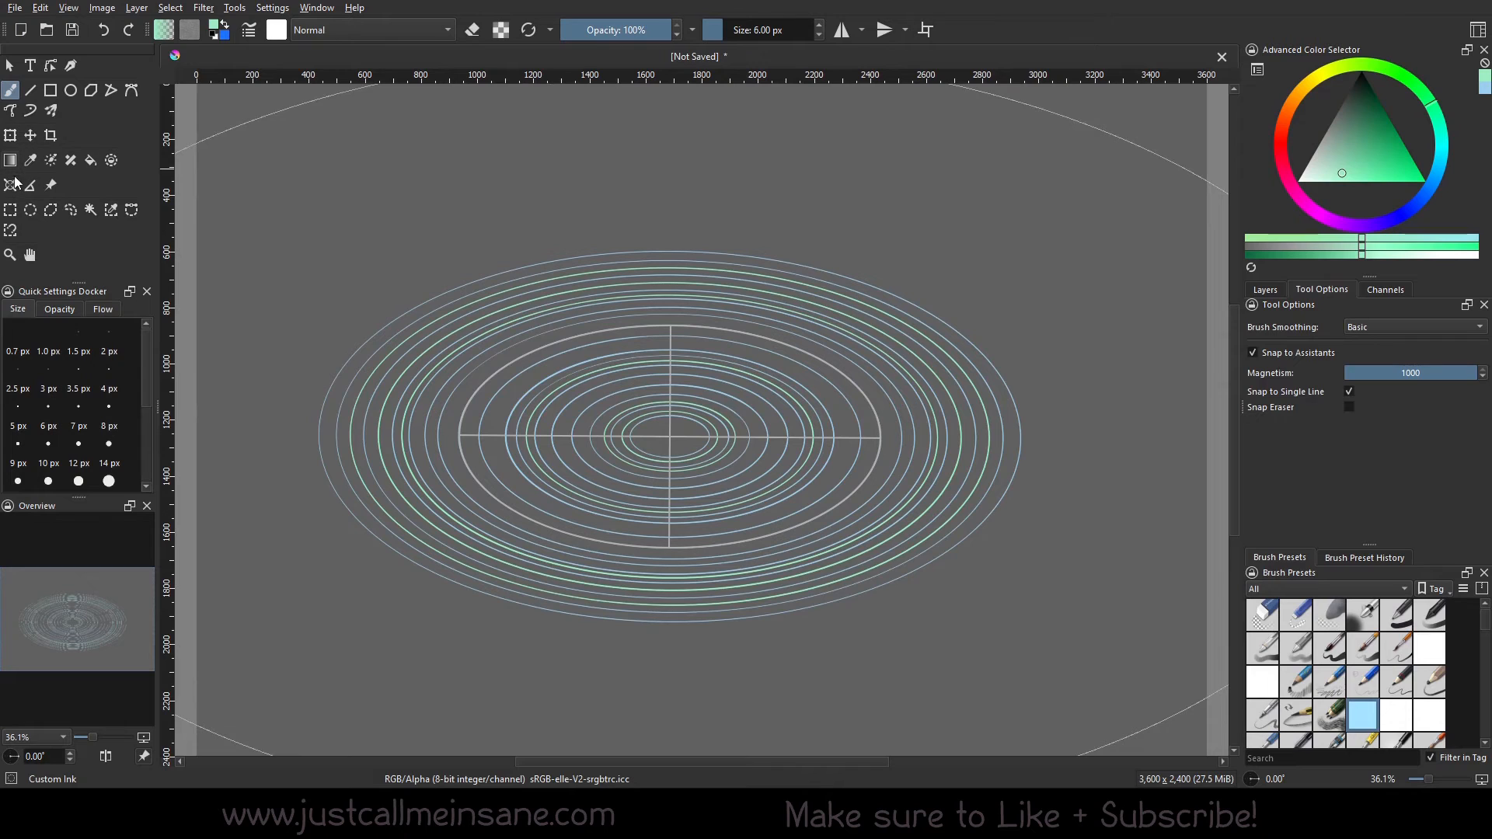
Place a plain Ellipse assistant left of centre and stretch it into a wide oval
left_click(9, 185)
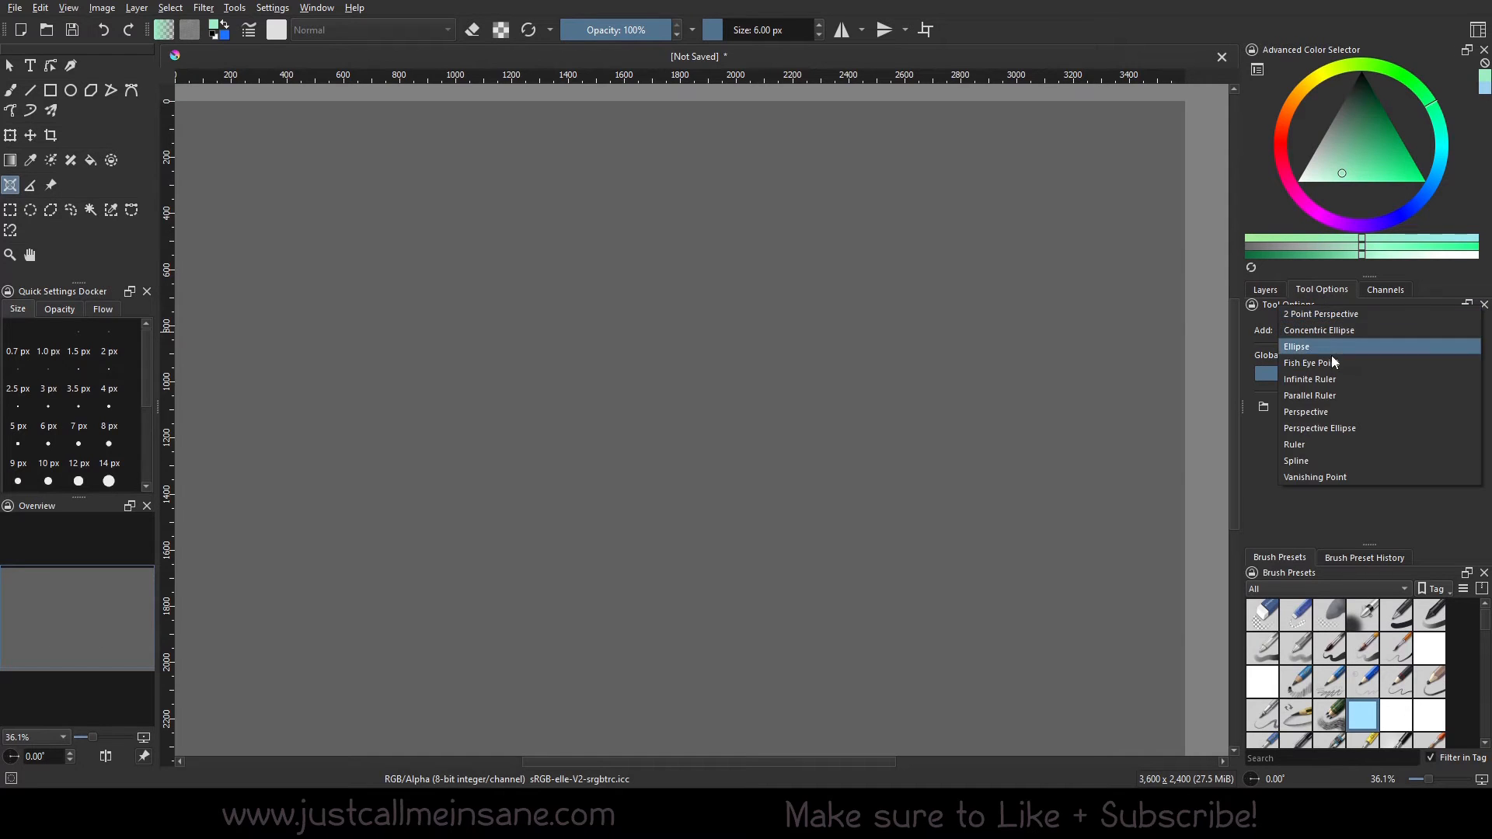
left_click(1296, 345)
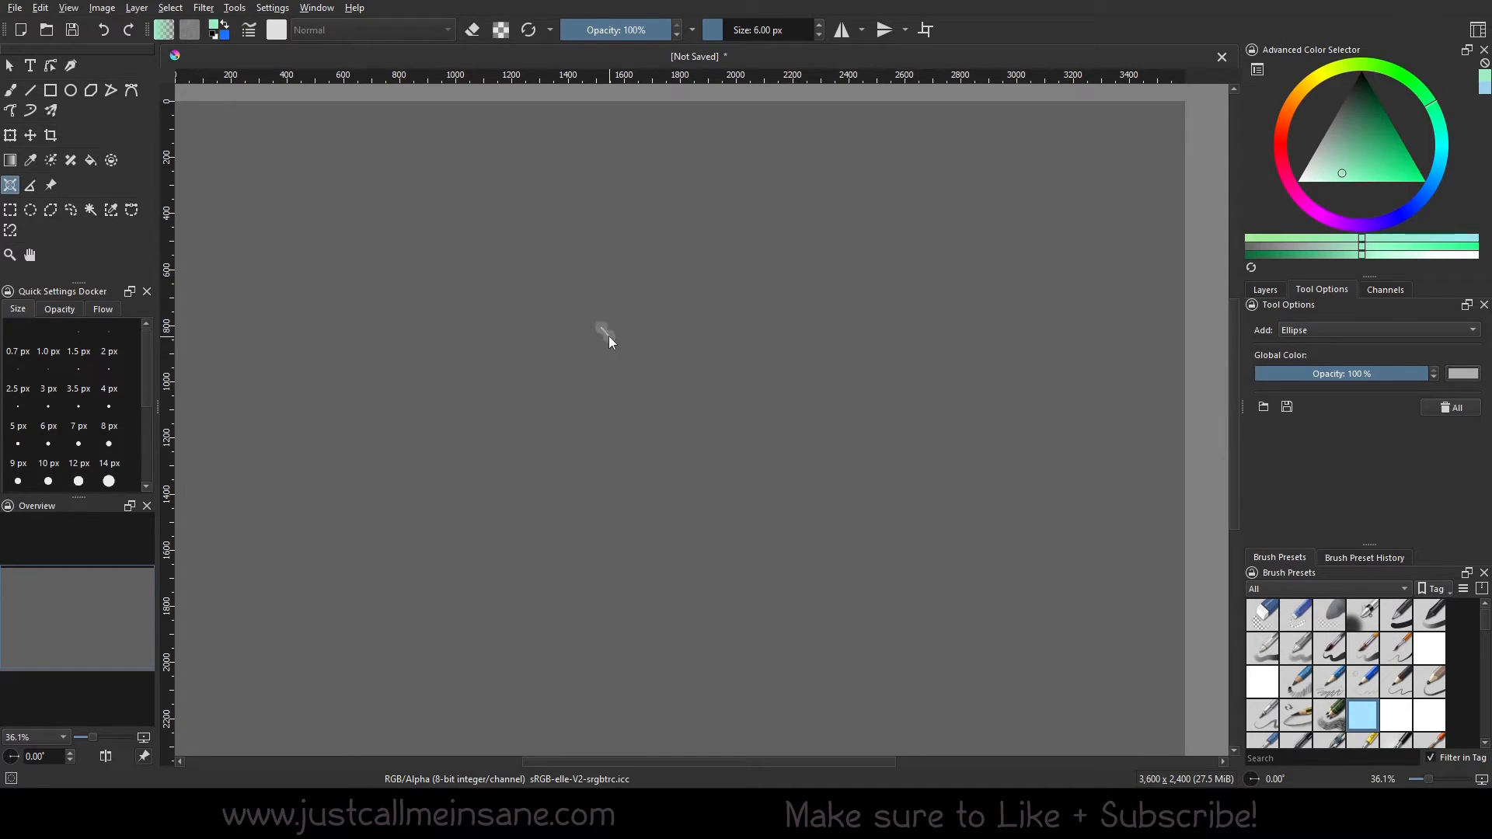
left_click_drag(600, 326, 609, 522)
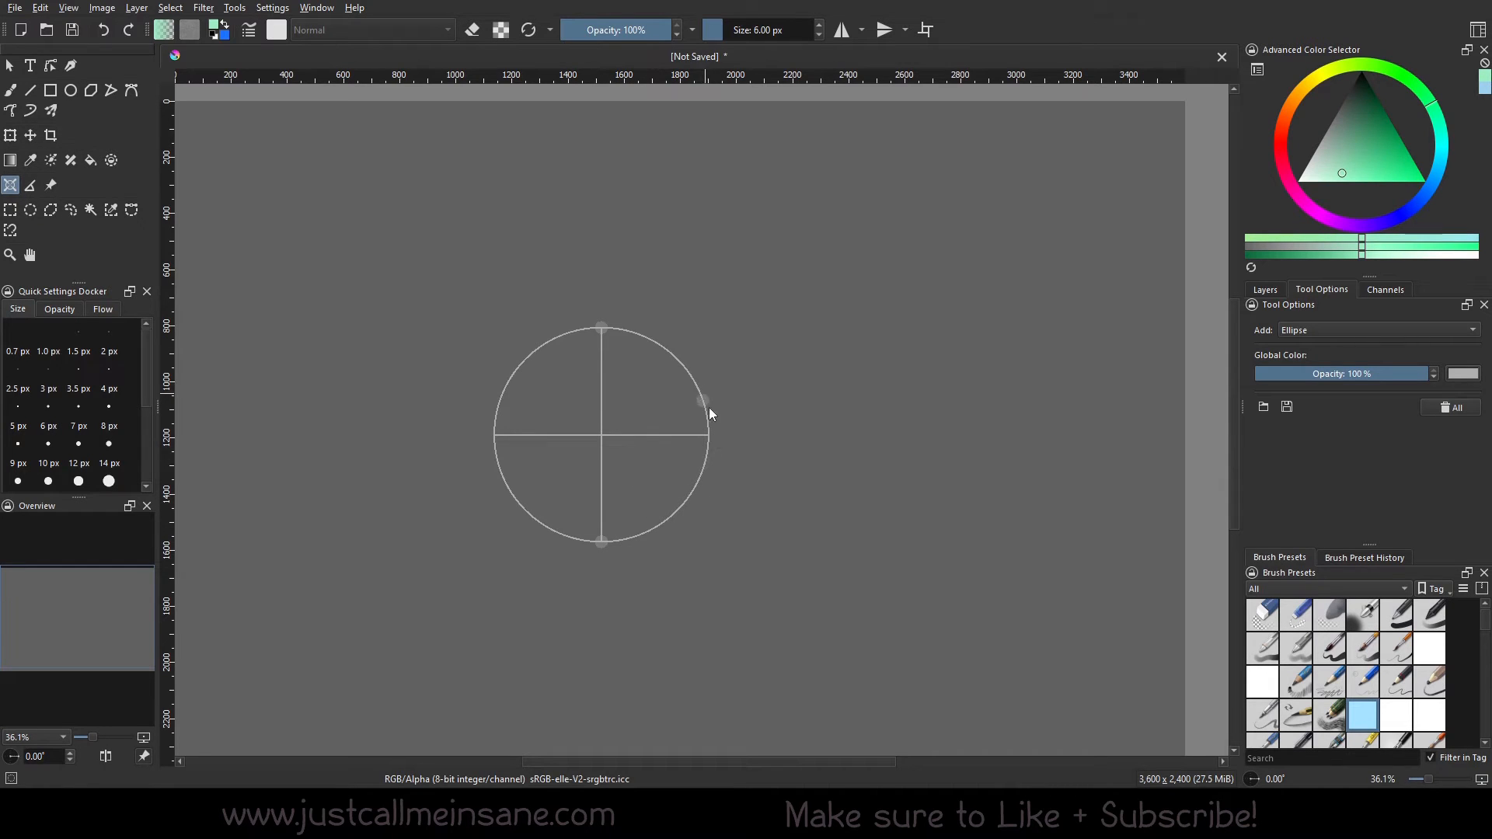
left_click_drag(708, 437, 821, 437)
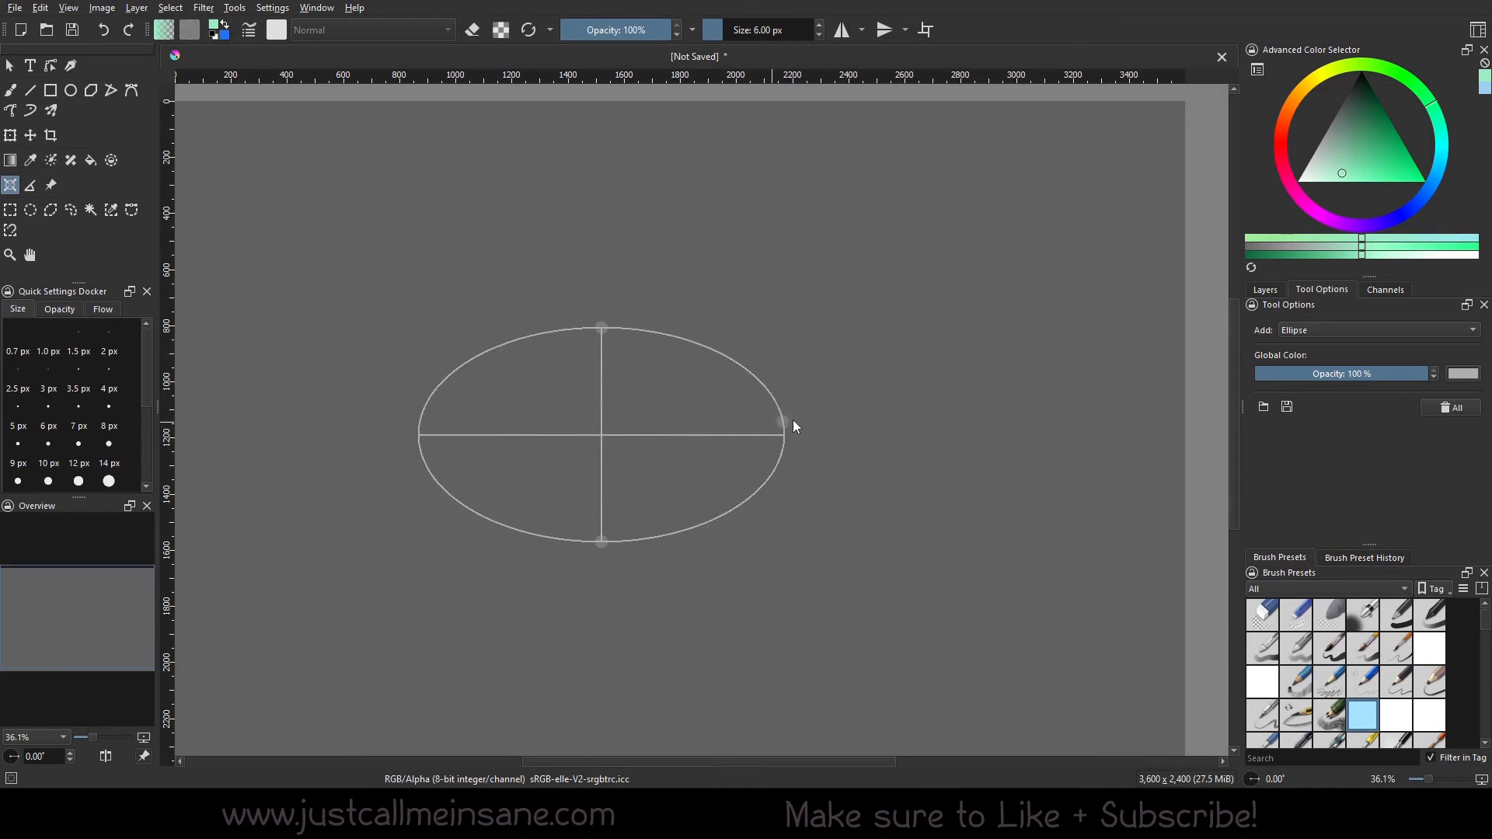
left_click_drag(794, 426, 722, 444)
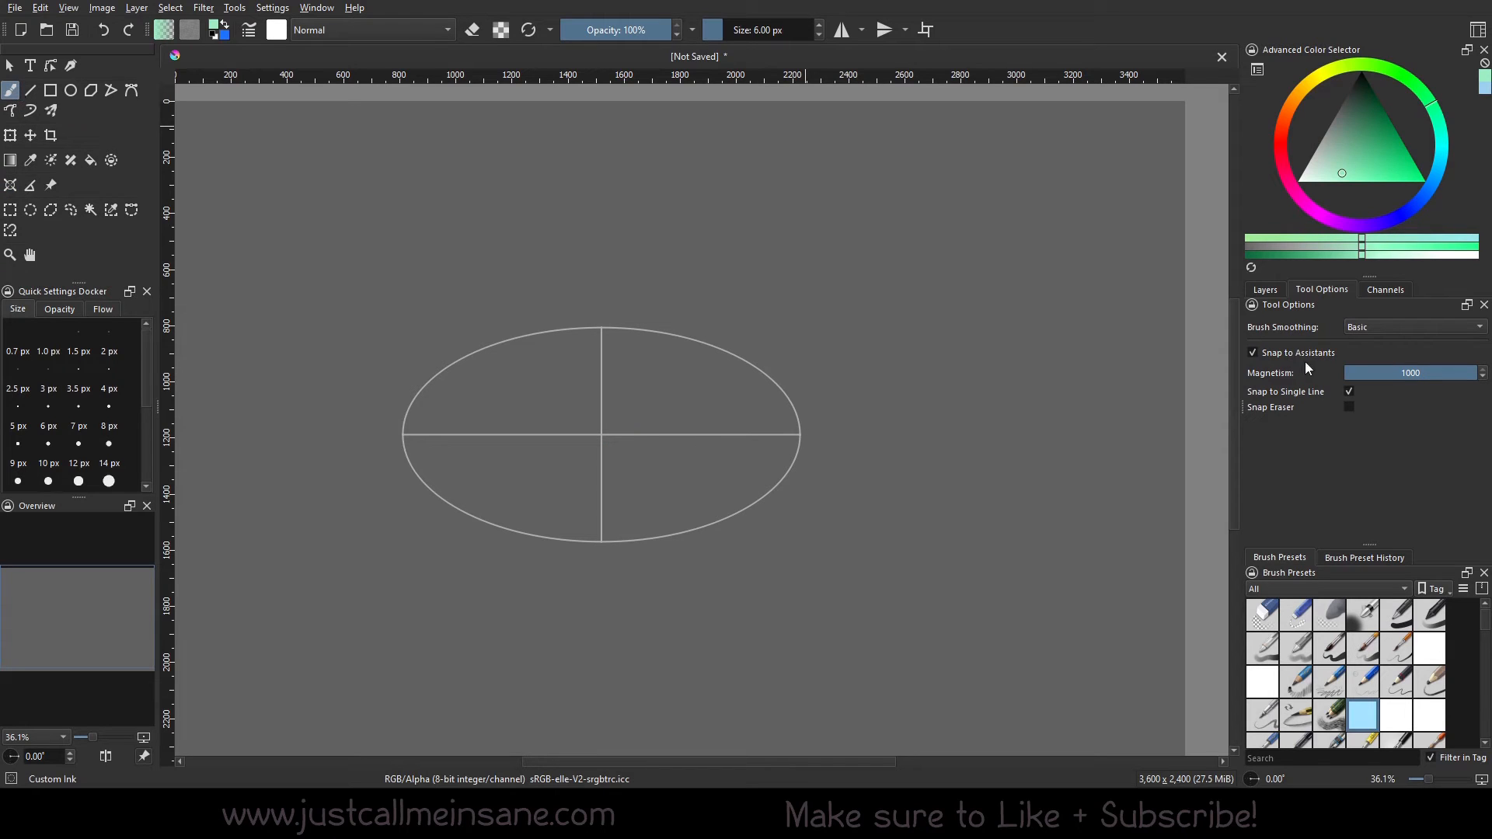
mouse_move(1329, 355)
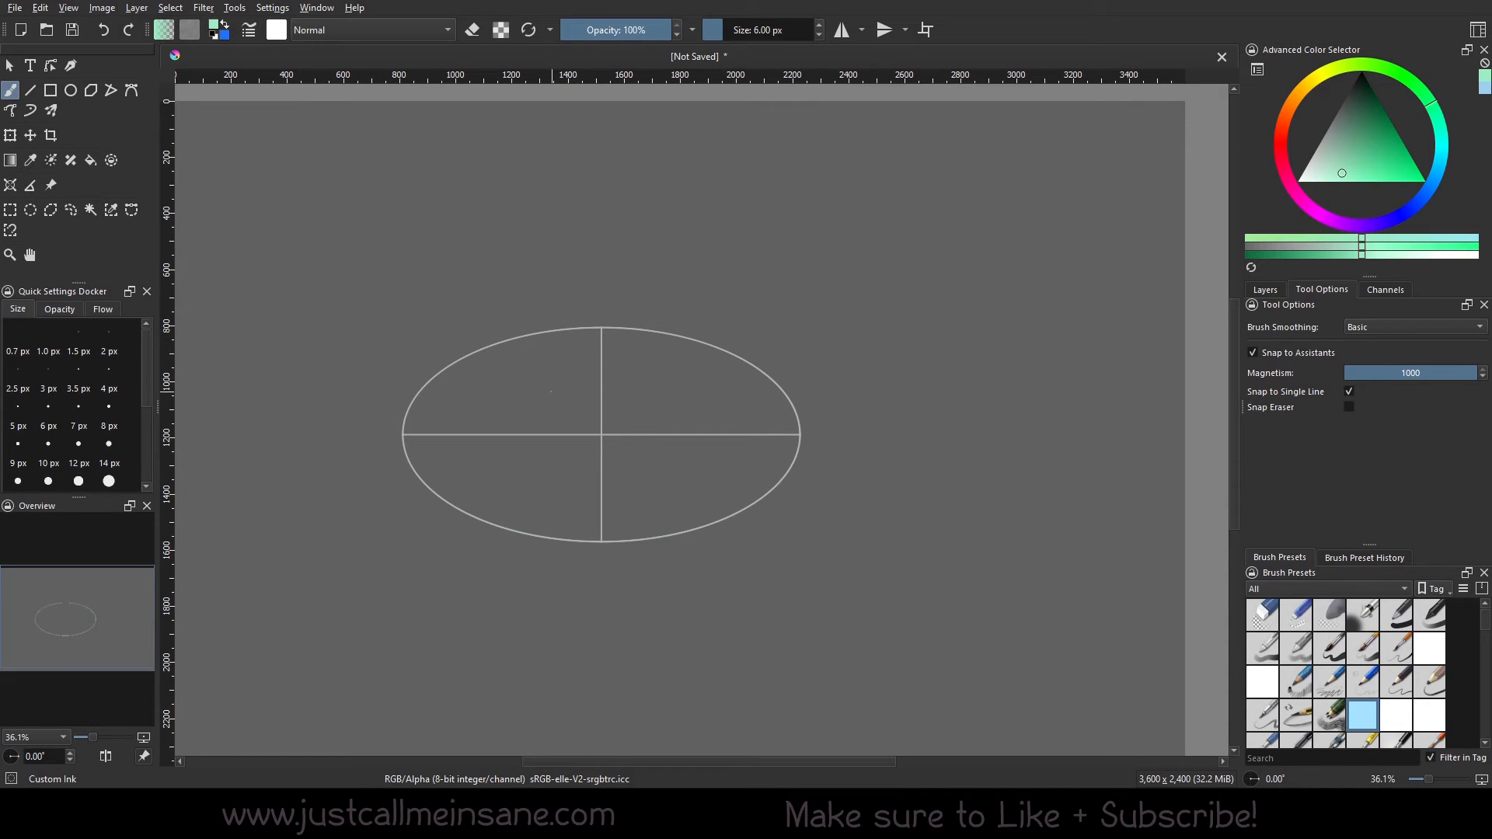
mouse_move(1368, 181)
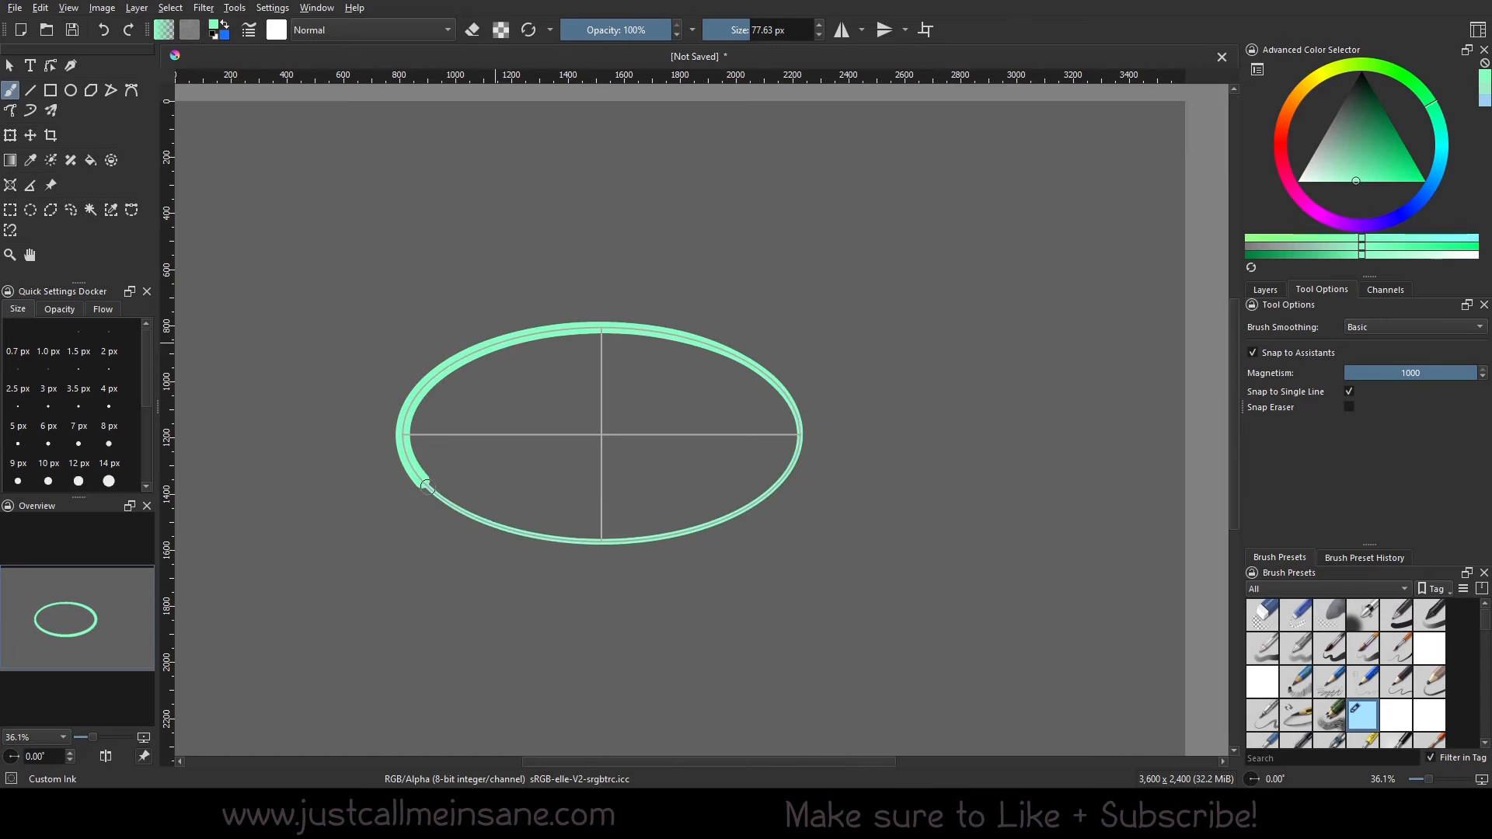
mouse_move(934, 517)
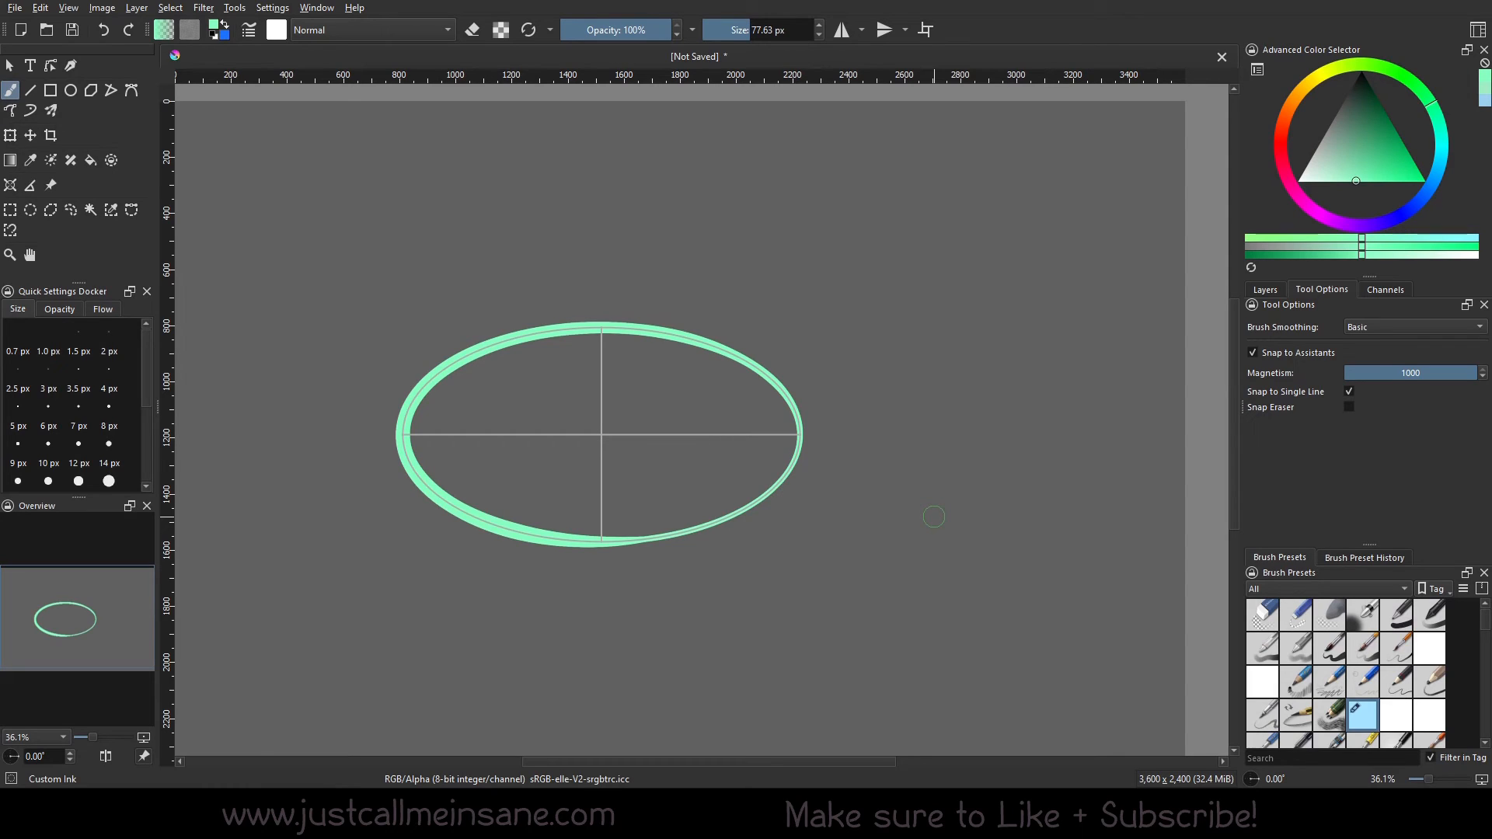
With the Assistant Tool and Ellipse type kept, drag the guide up and right of the painted oval
left_click(11, 184)
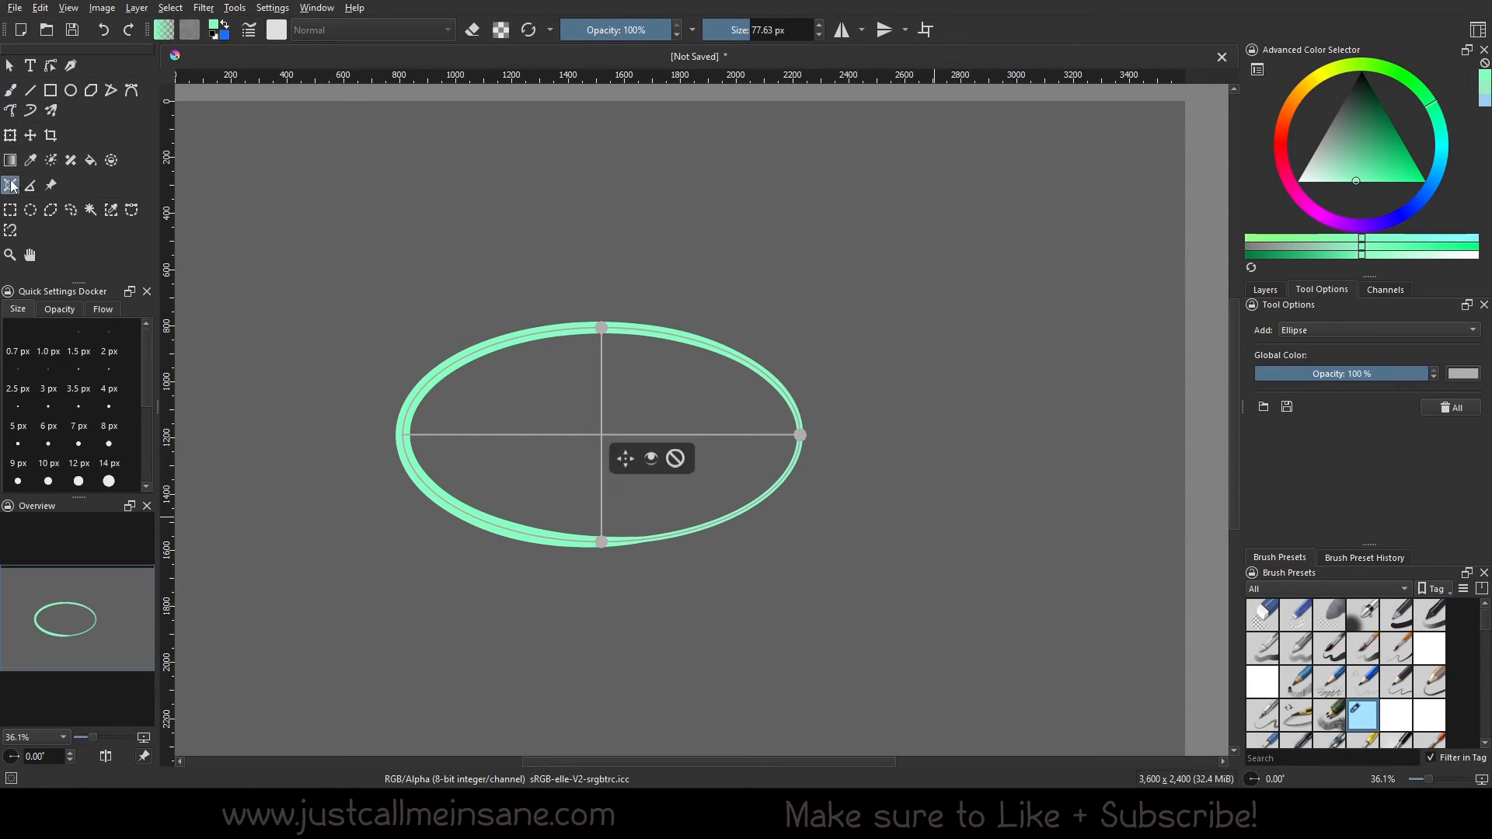
left_click(1377, 329)
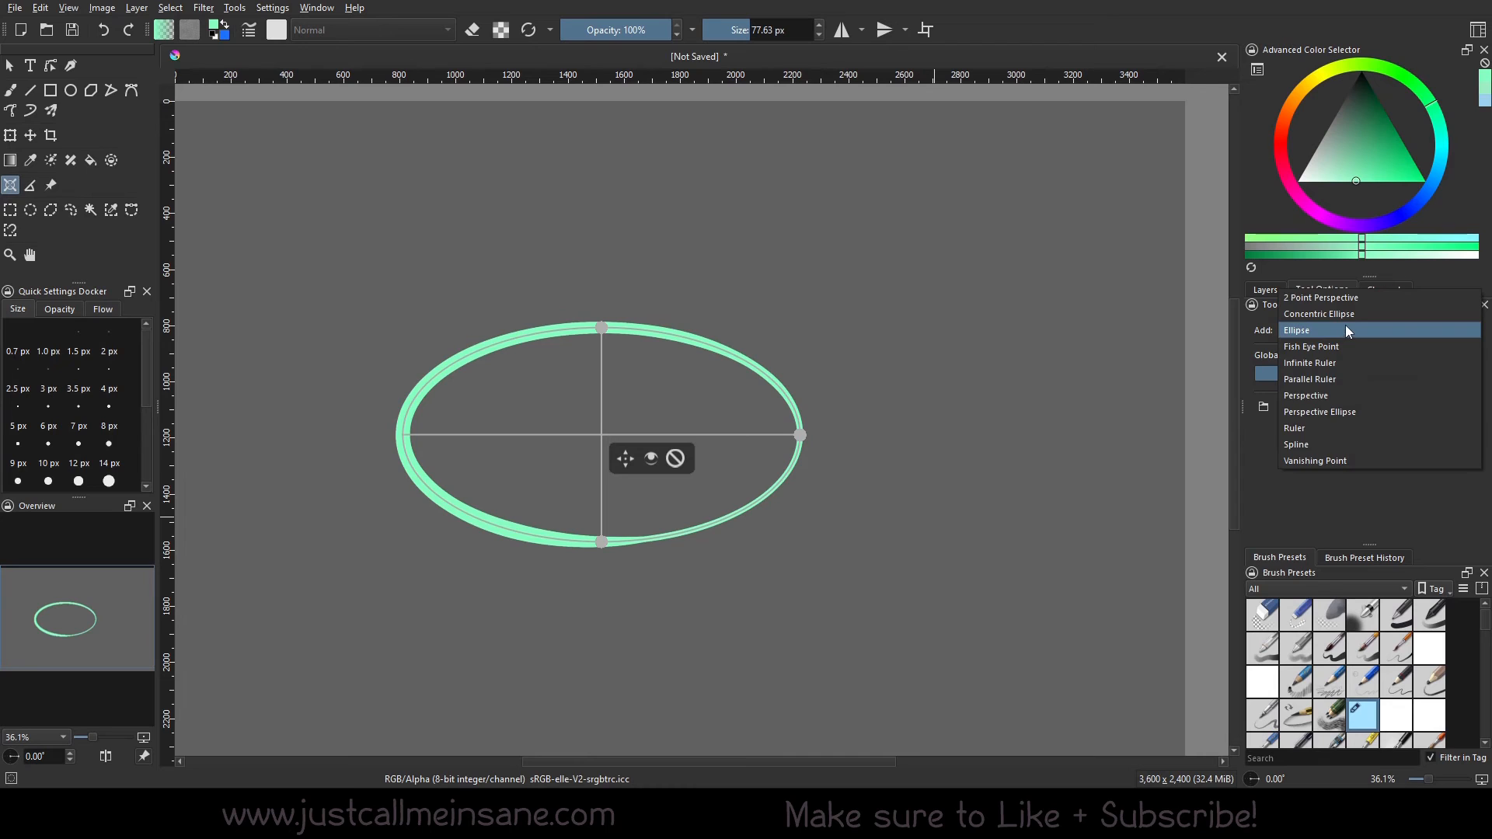
left_click(1297, 330)
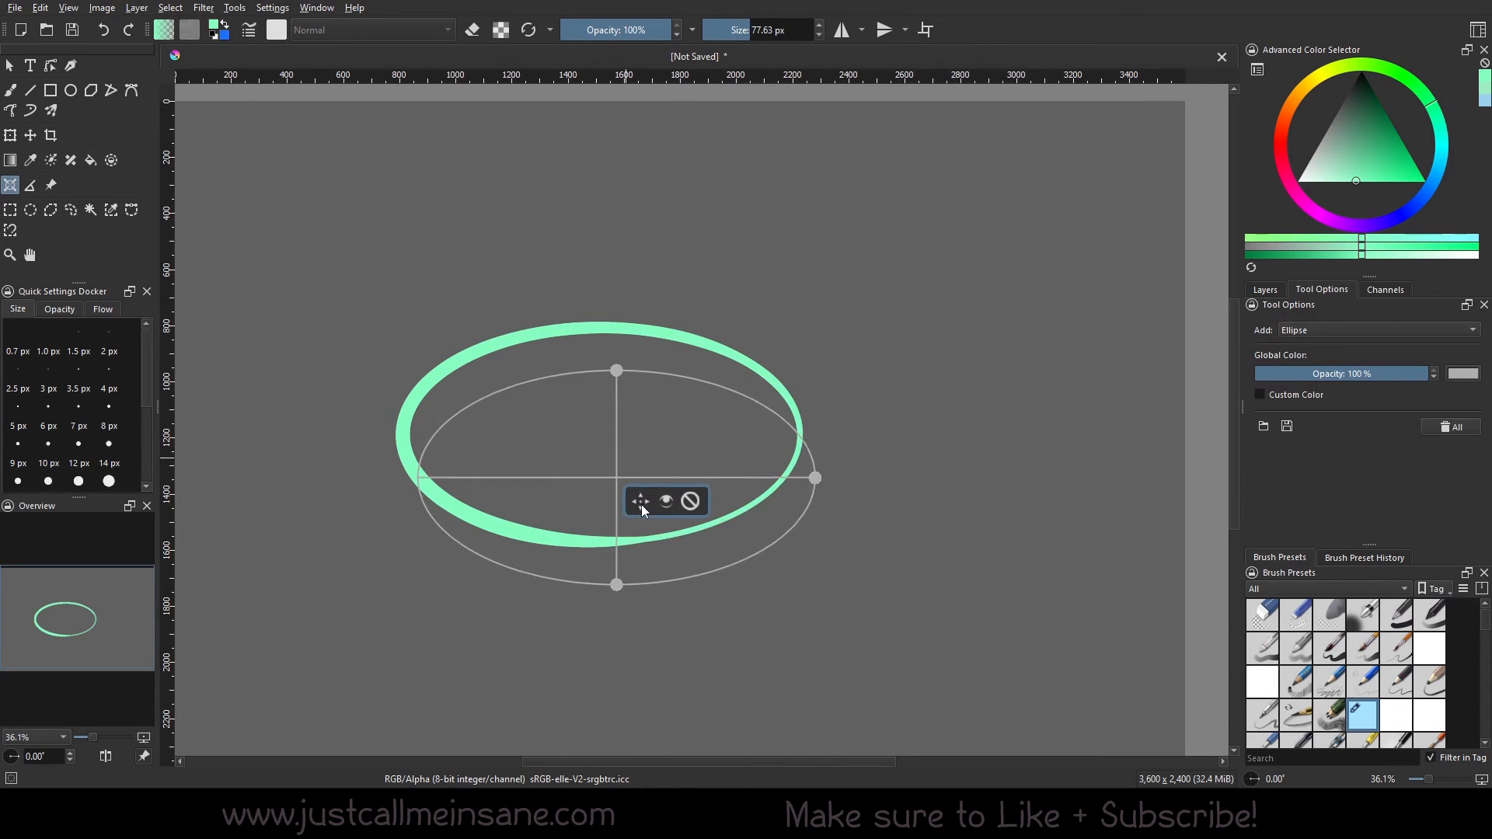
left_click_drag(639, 502, 460, 578)
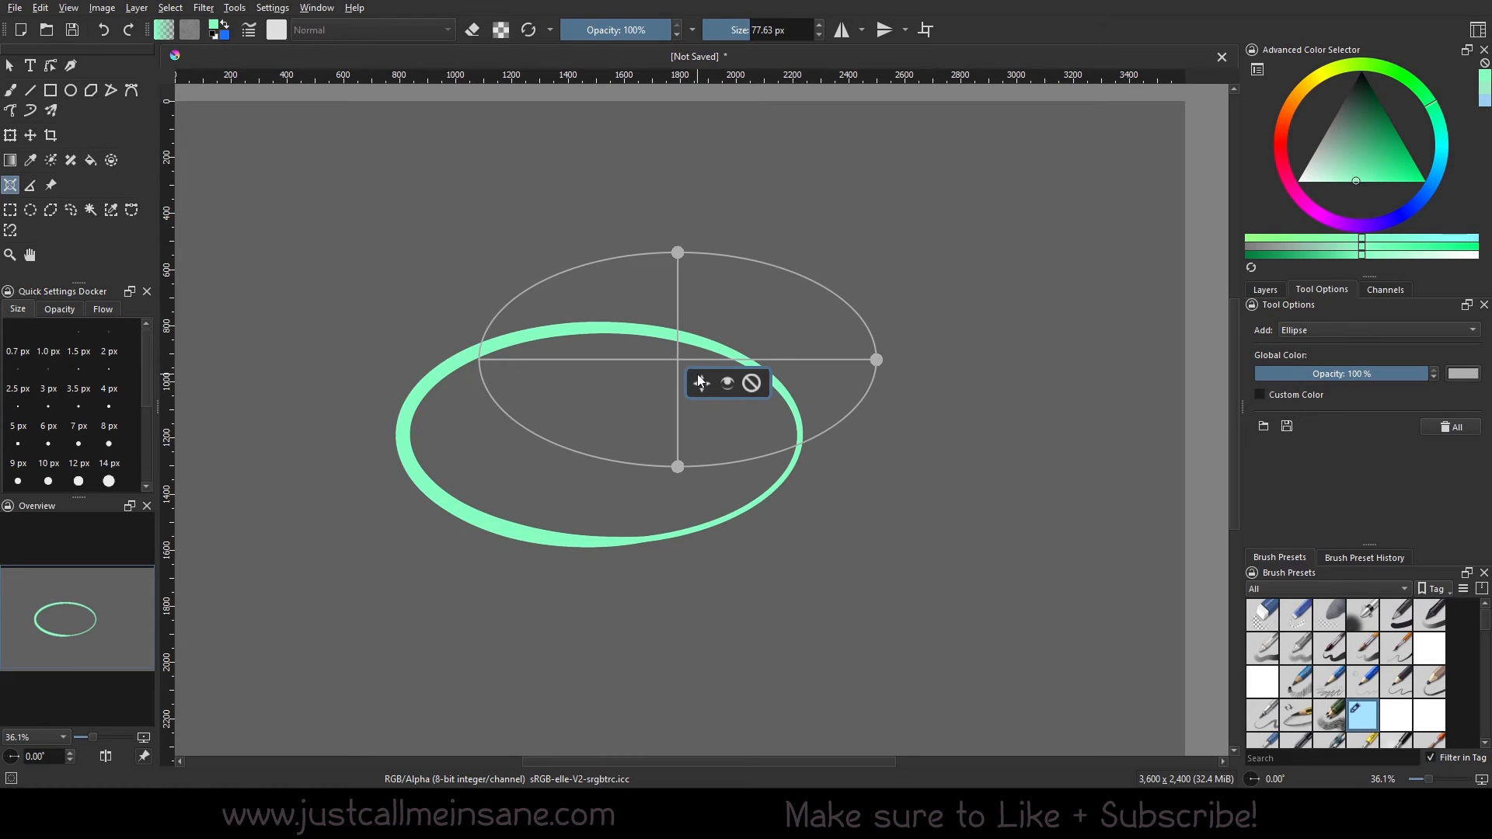
left_click_drag(676, 359, 713, 359)
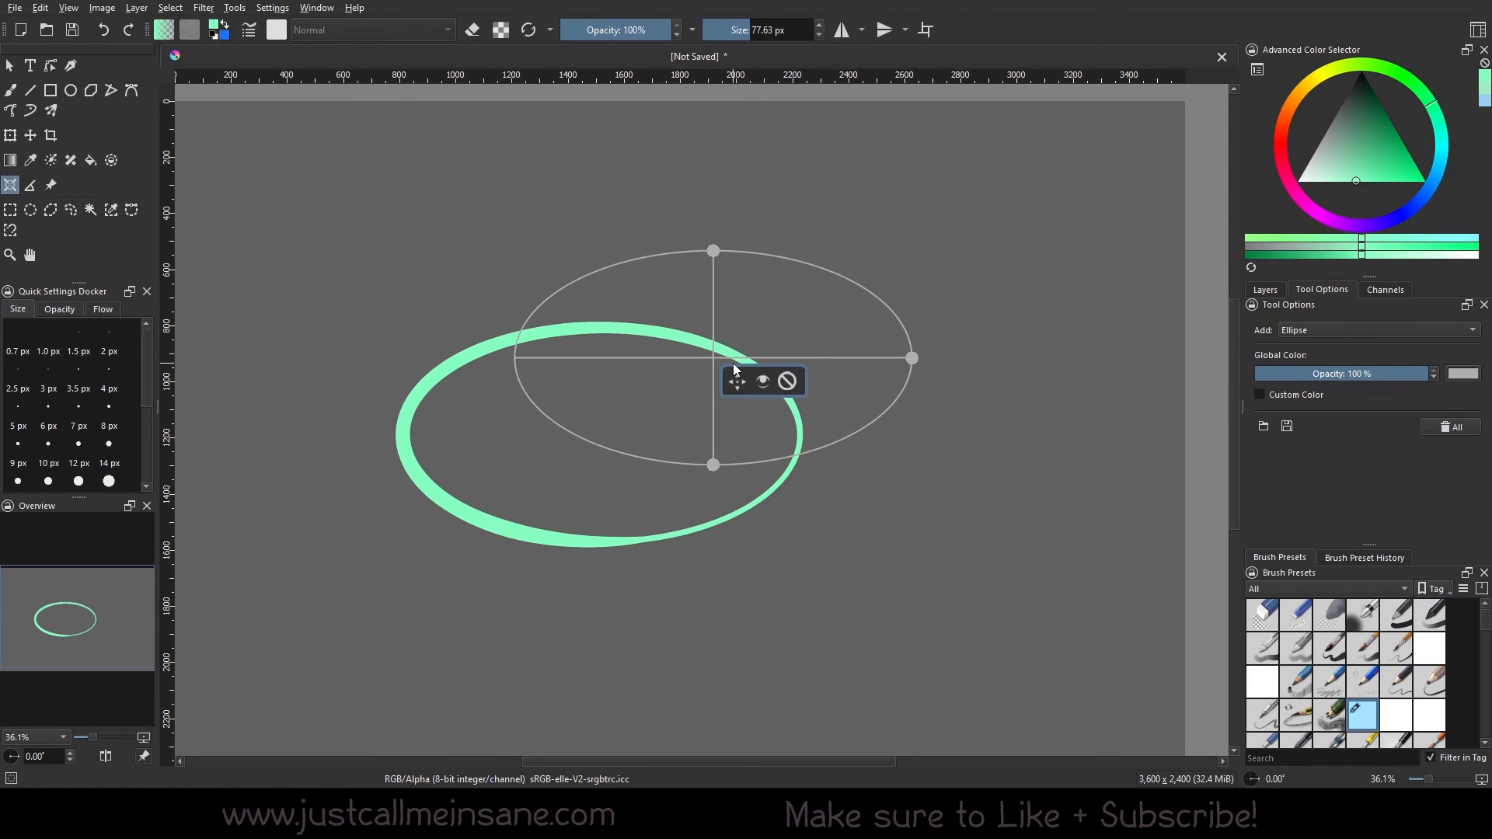